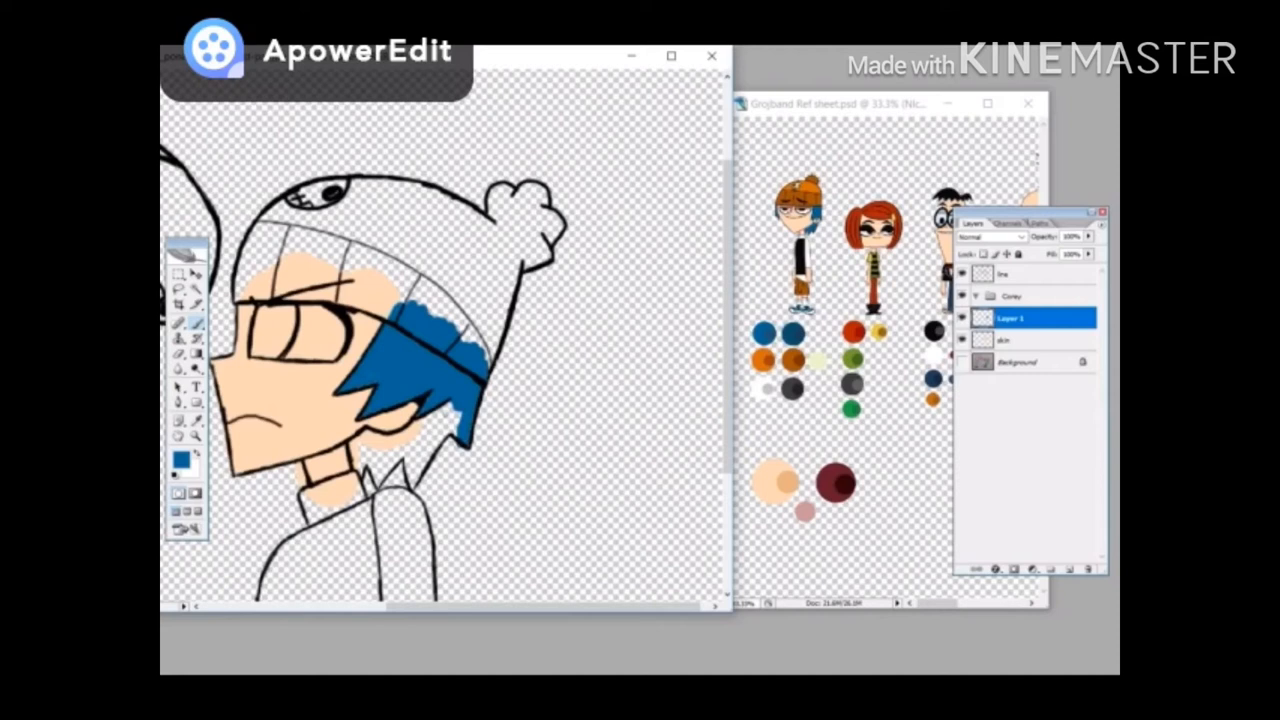
Step: Fill the beanie boy's skin and blue hair, then save the drawing as a PSD file
double_click(1010, 318)
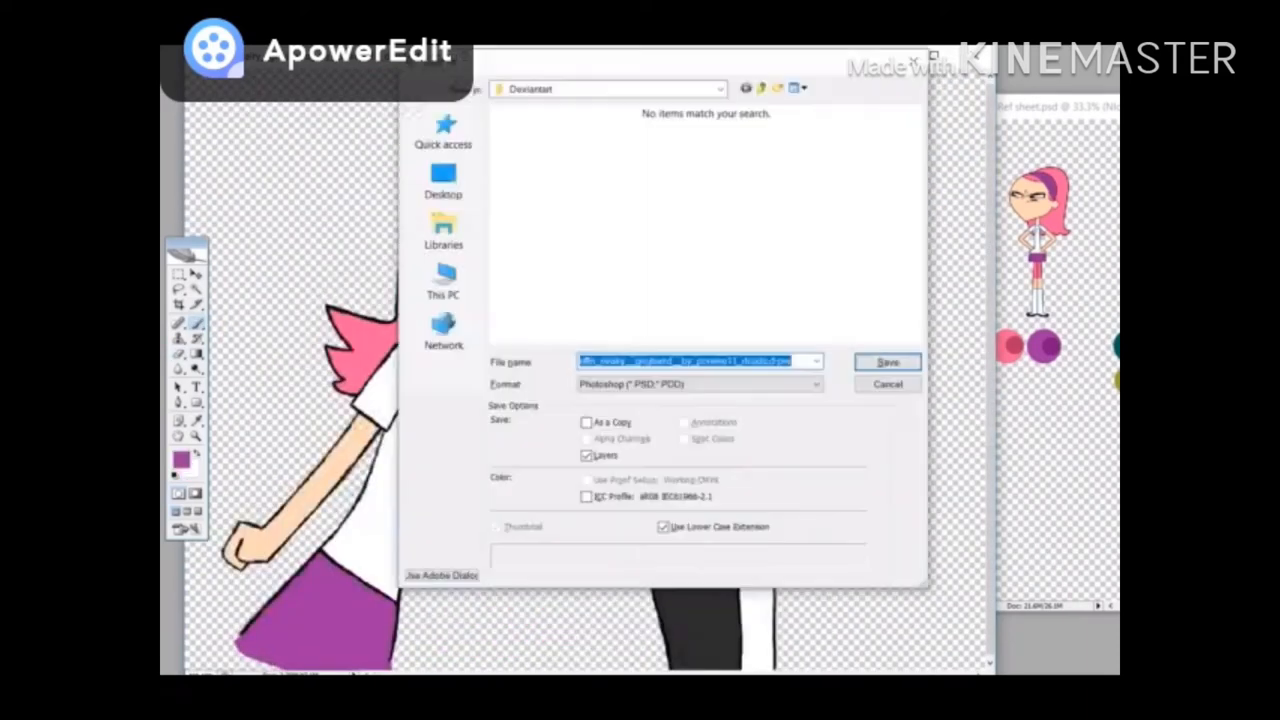
click(886, 362)
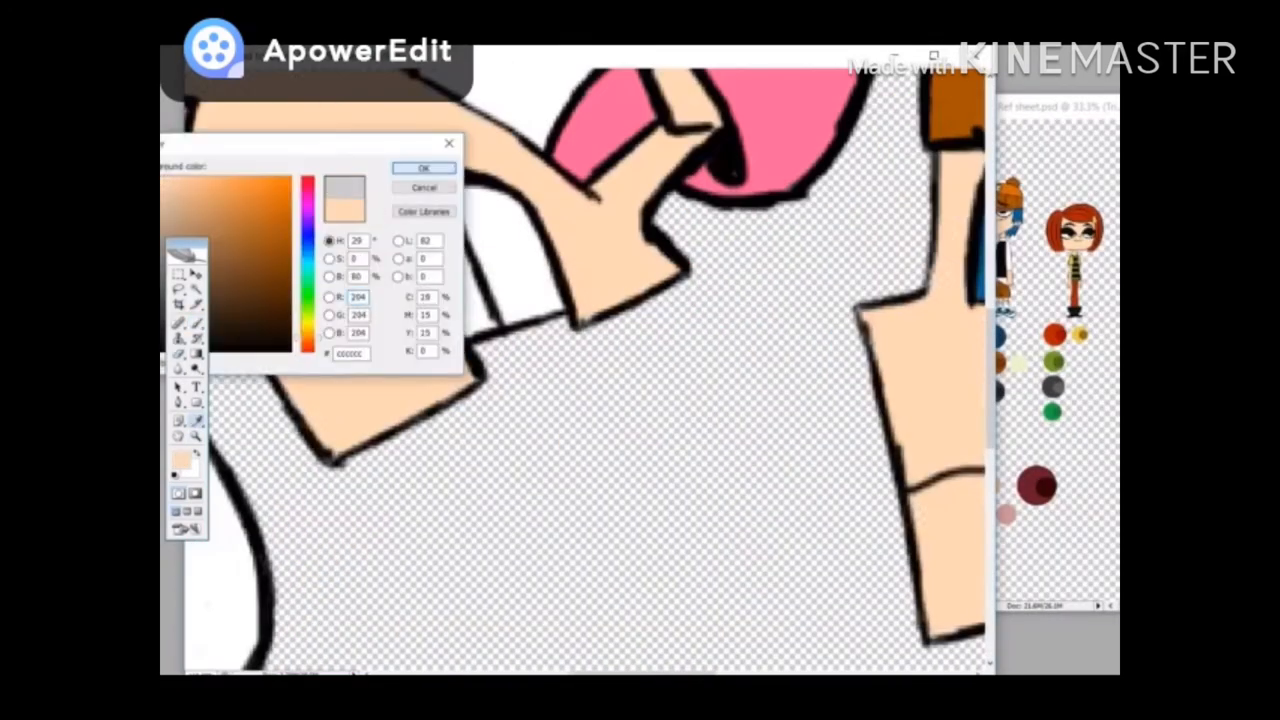
Step: Confirm the peach tone as the paint colour for the arms and hands
click(424, 168)
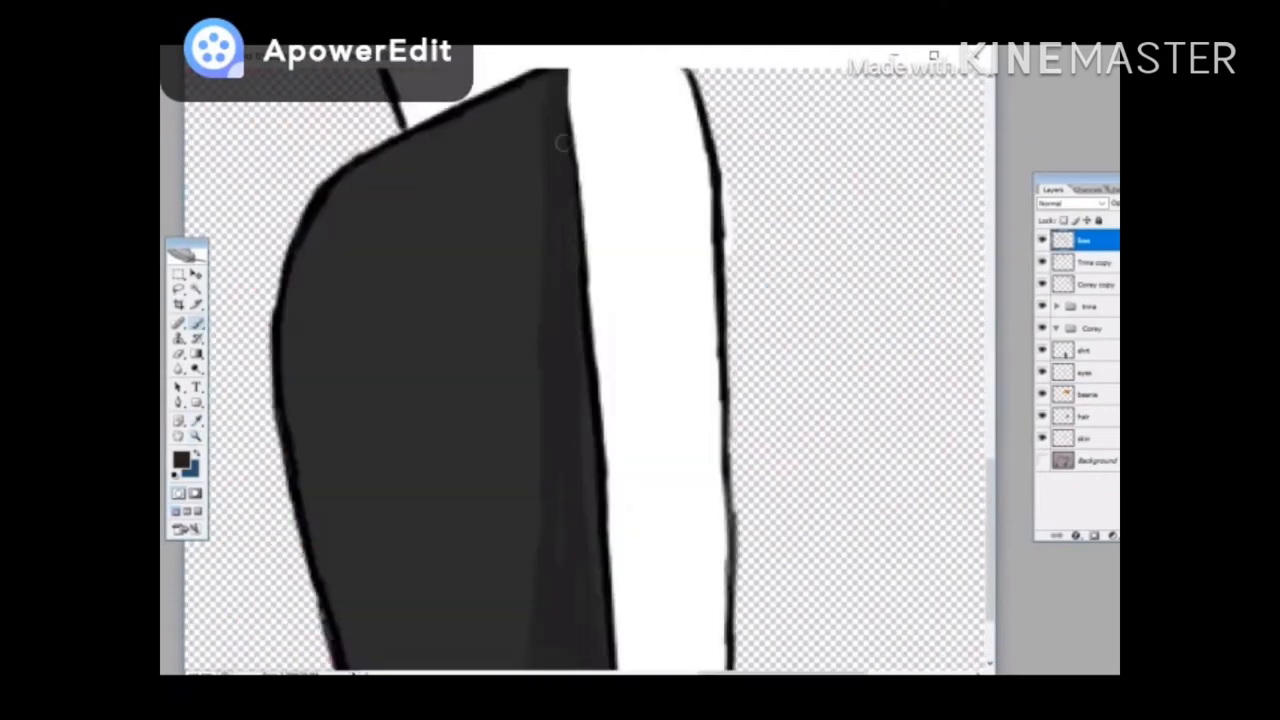
Step: Switch to the trousers shading layer and paint darker grey shadows
click(1084, 348)
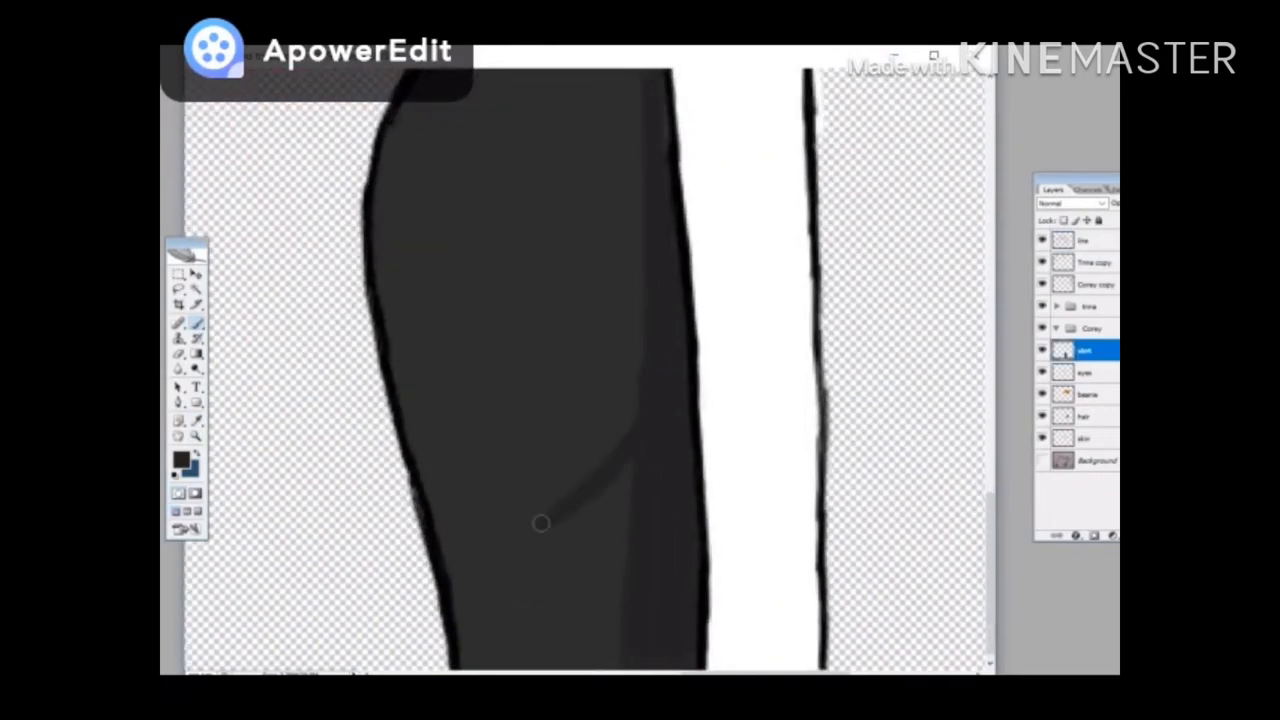